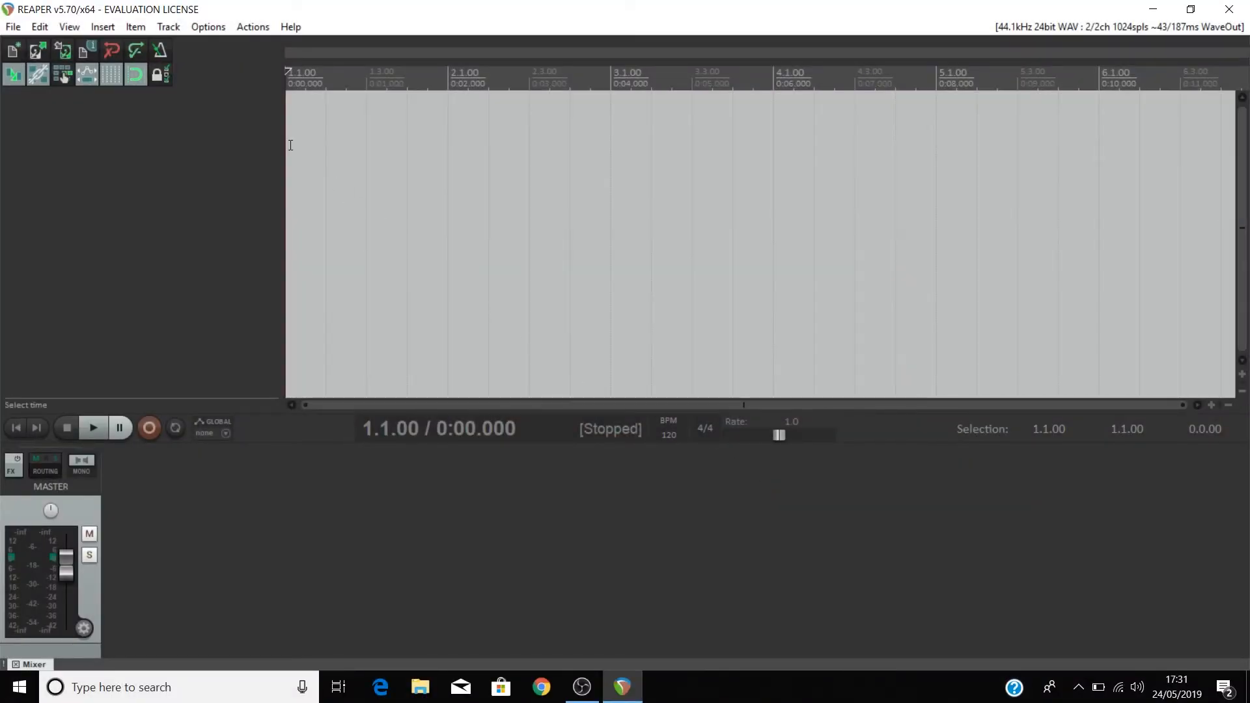
- Reach the audio device settings via Options > Preferences (audio system still WaveOut)
{"action": "left_click", "coordinate": [207, 26]}
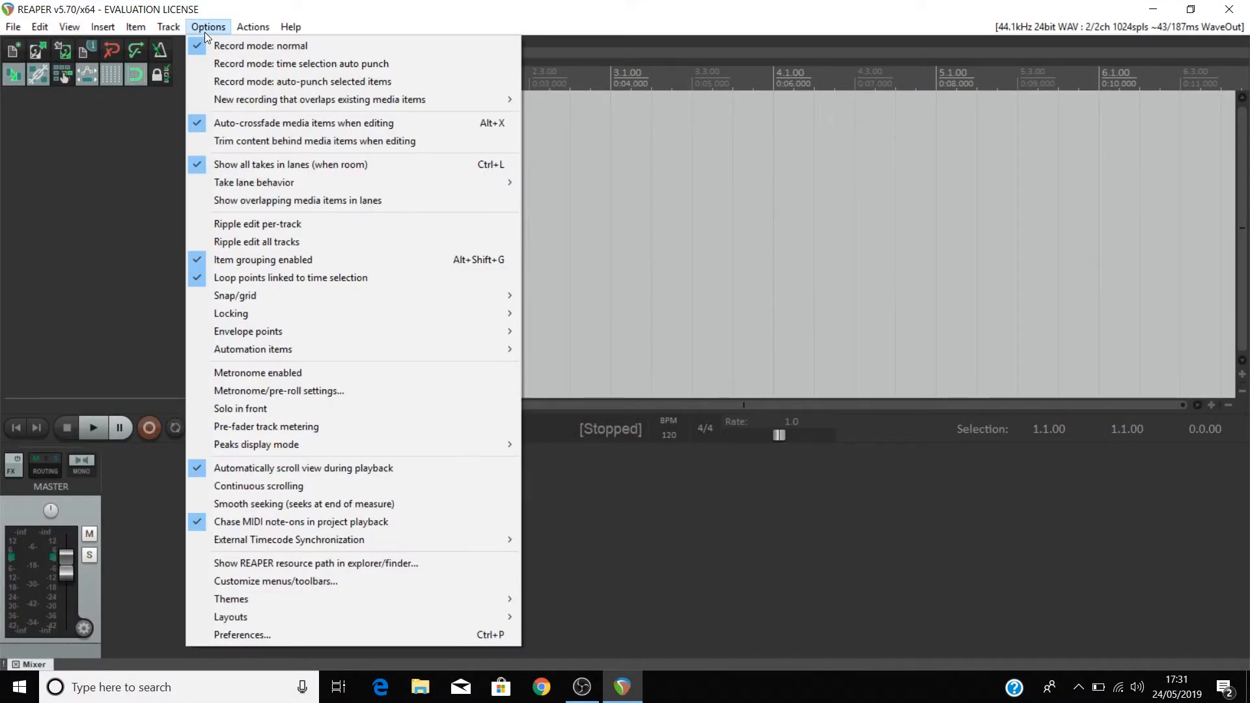
{"action": "mouse_move", "coordinate": [242, 634]}
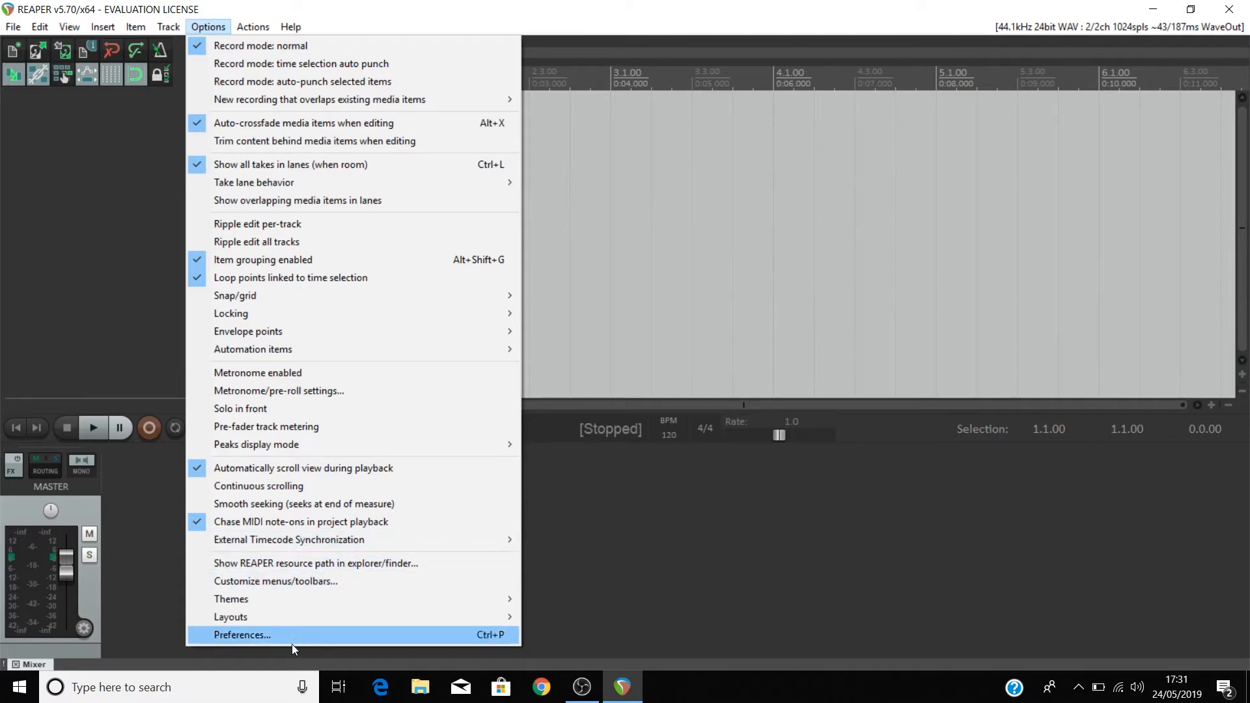
{"action": "left_click", "coordinate": [242, 634]}
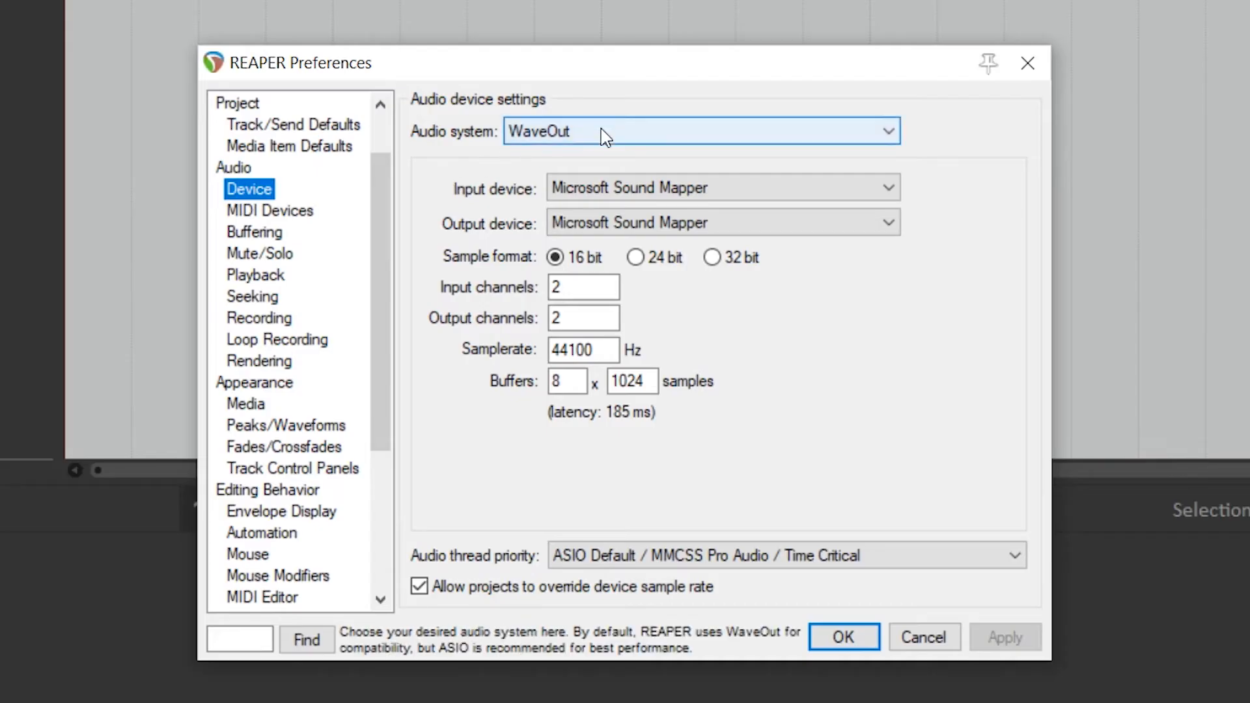
- Set the audio system to ASIO using the Focusrite USB ASIO driver on the Scarlett 6i6 device
{"action": "left_click", "coordinate": [702, 131]}
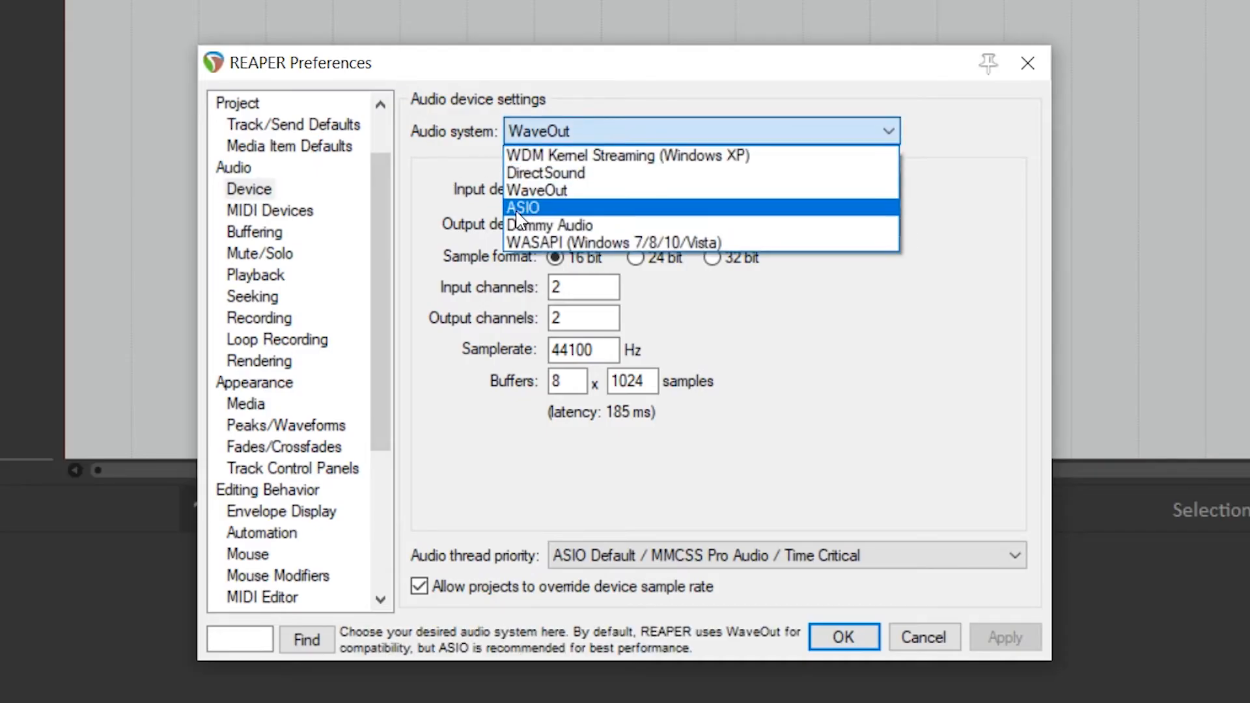
{"action": "left_click", "coordinate": [523, 208]}
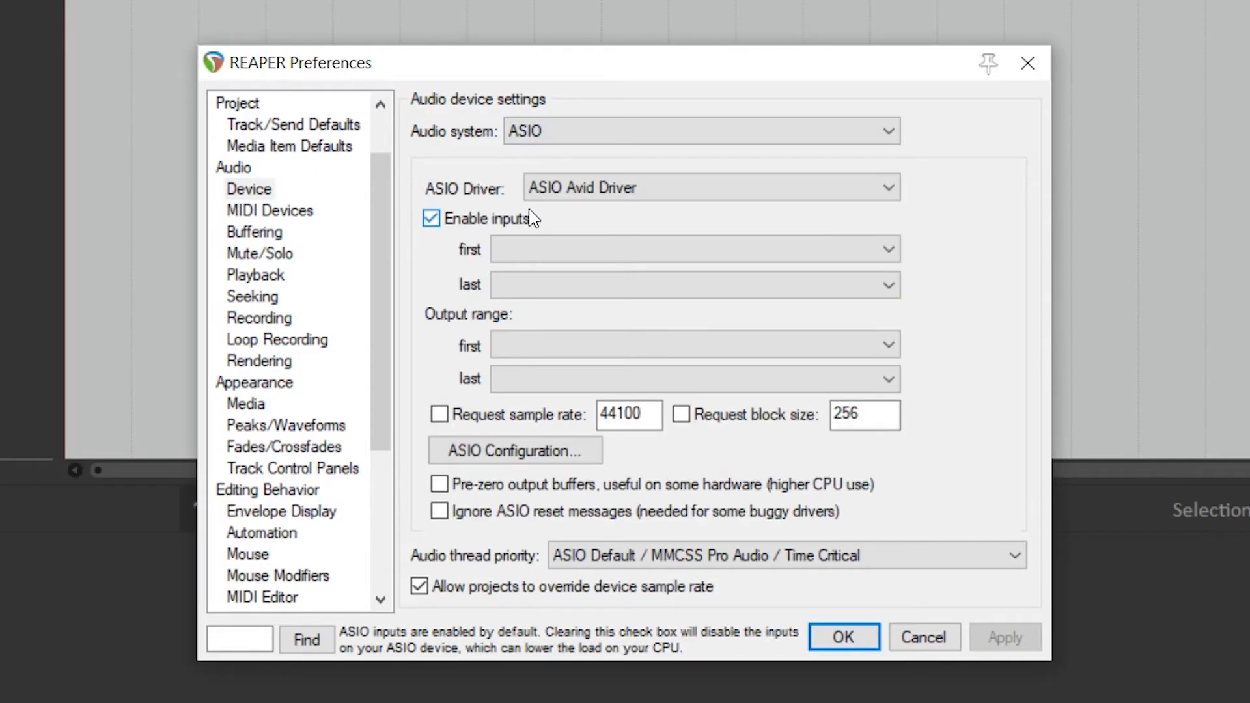
{"action": "left_click", "coordinate": [710, 188]}
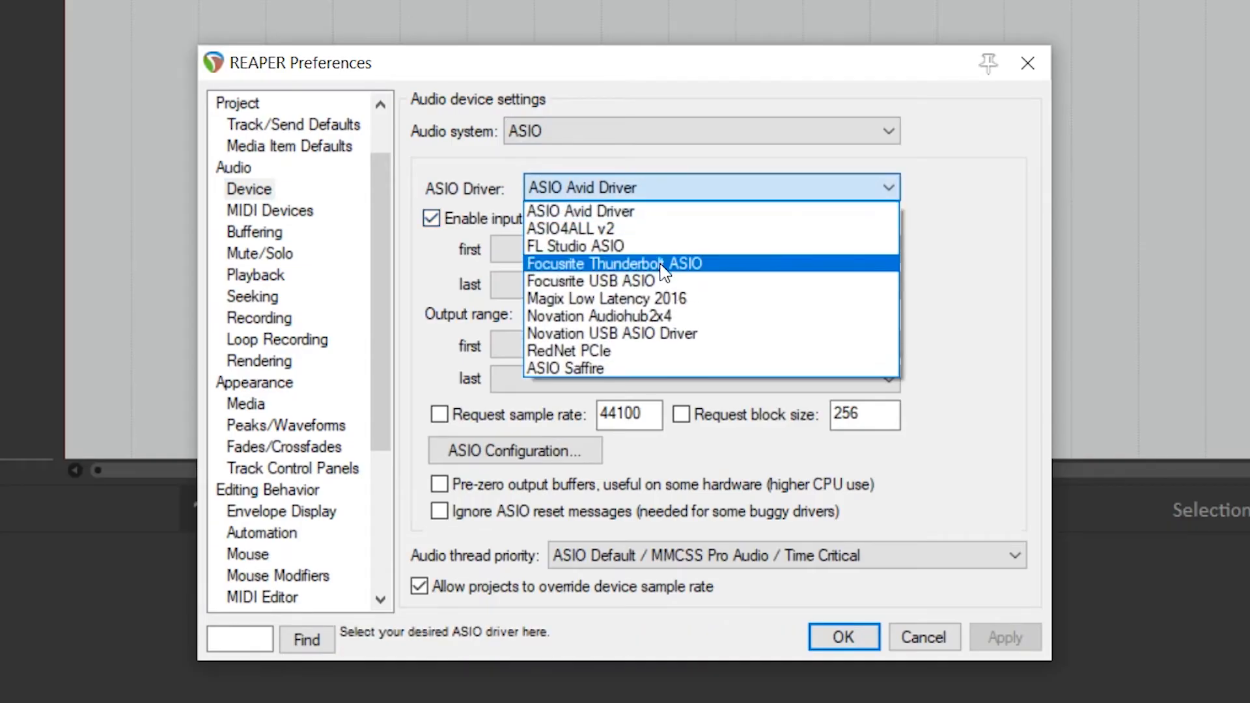
{"action": "left_click", "coordinate": [597, 281]}
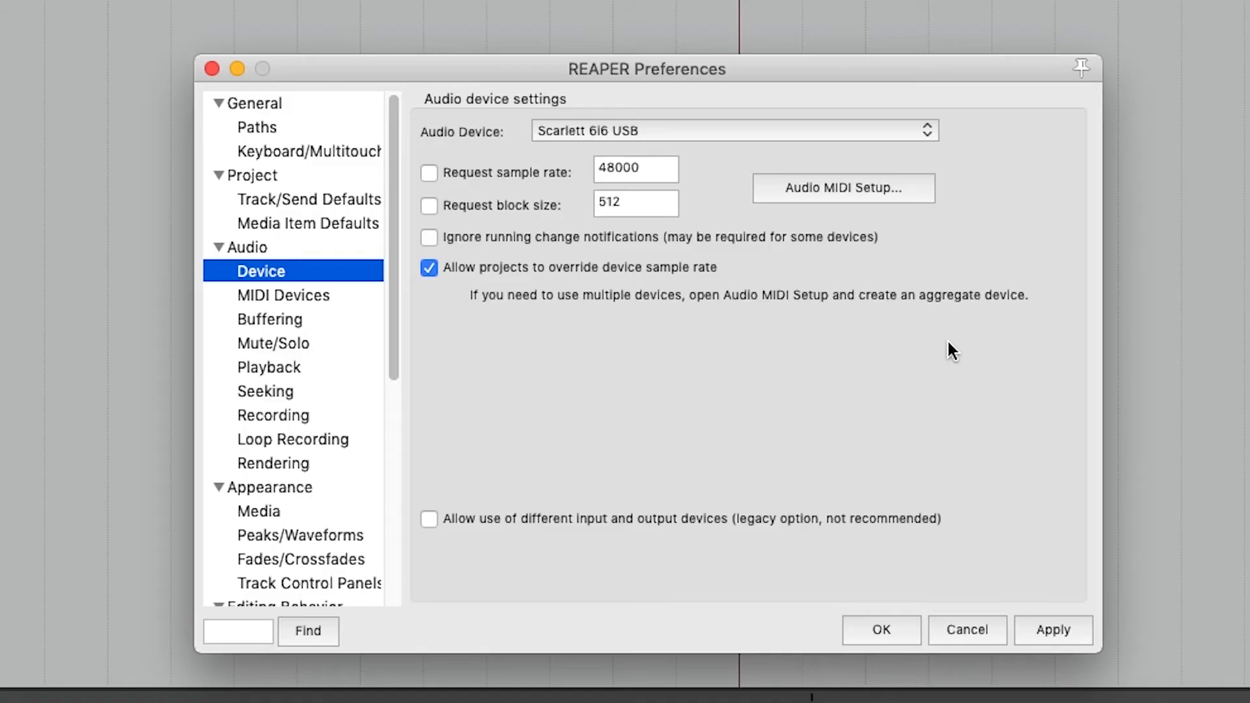
{"action": "left_click", "coordinate": [732, 130]}
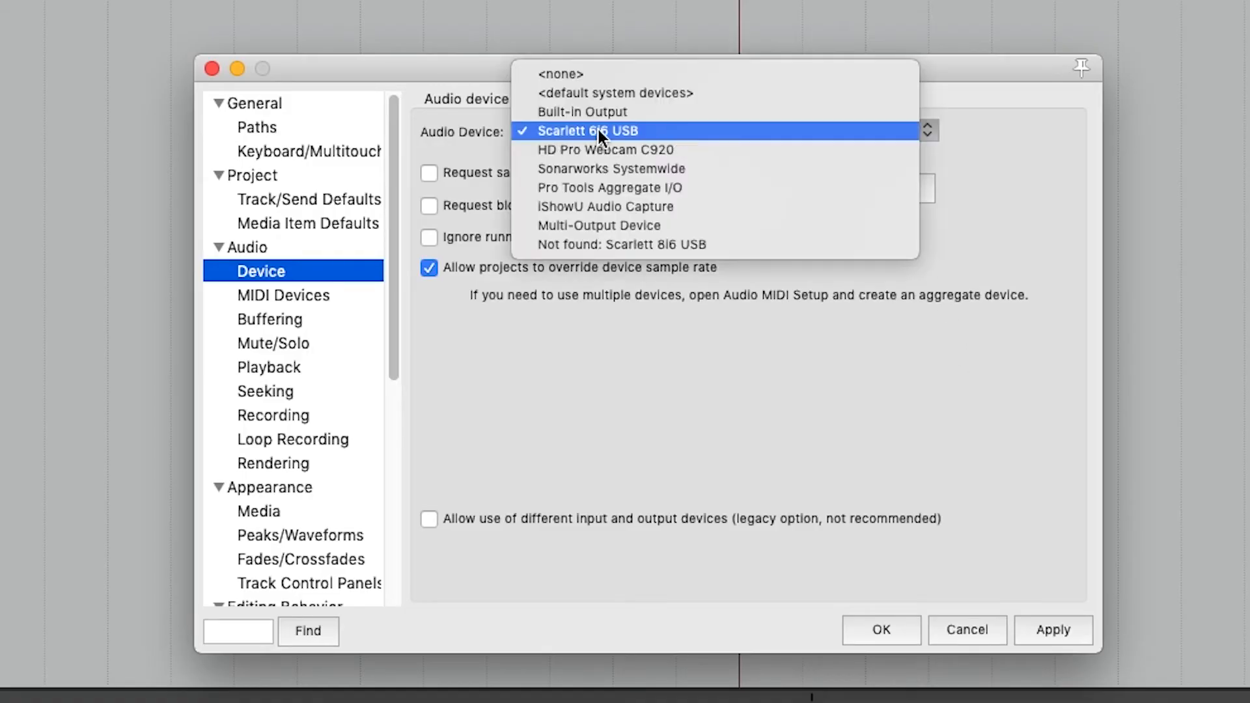
{"action": "left_click", "coordinate": [587, 130]}
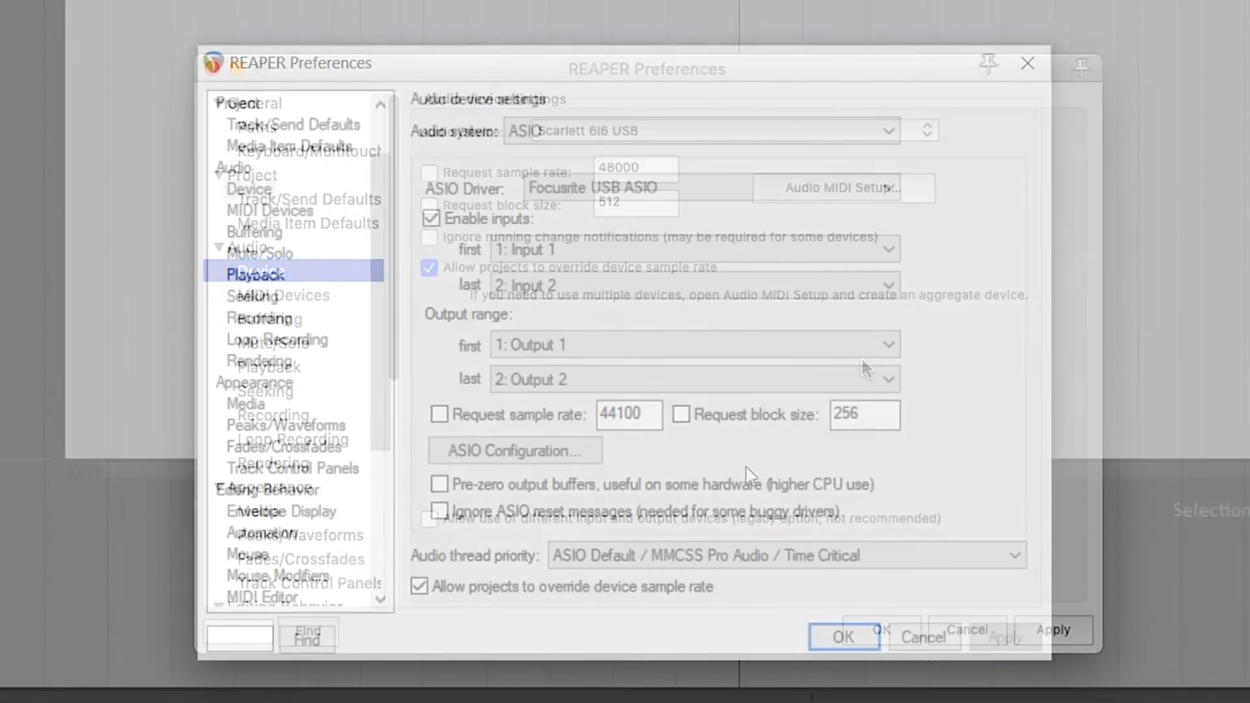
- Enable Request block size at 512 samples and confirm with OK to close Preferences
{"action": "left_click", "coordinate": [681, 414]}
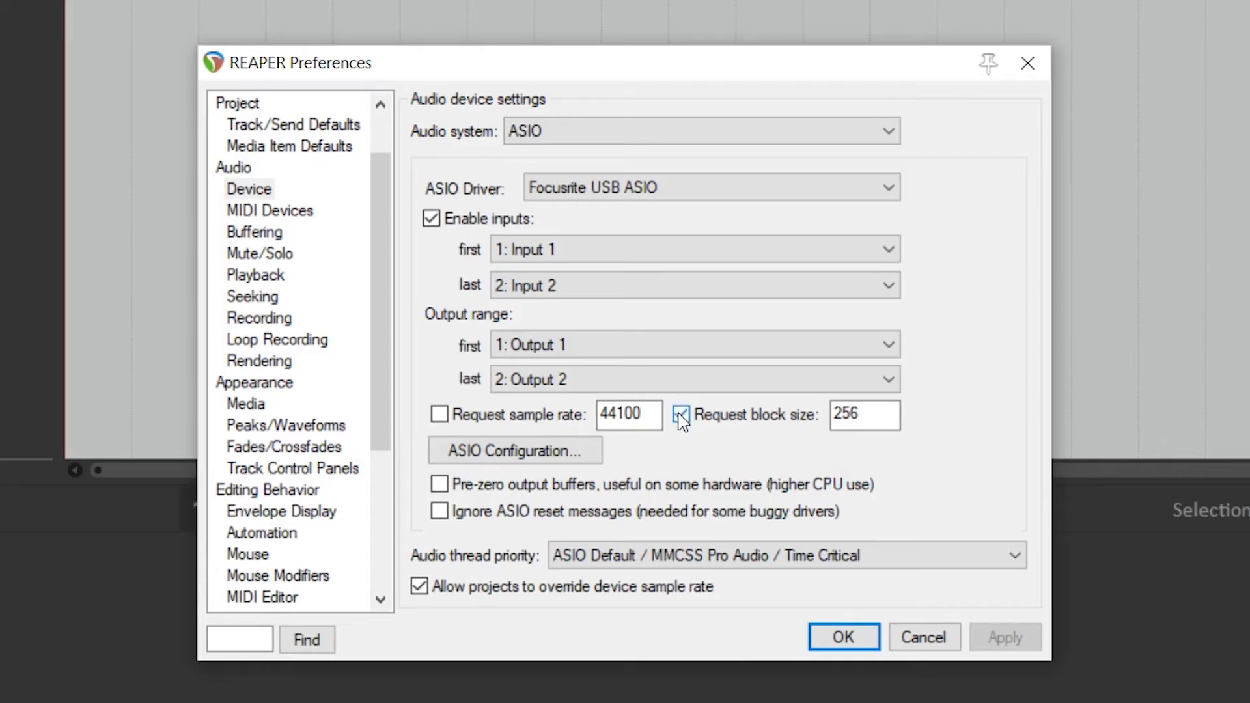
{"action": "left_click", "coordinate": [680, 414]}
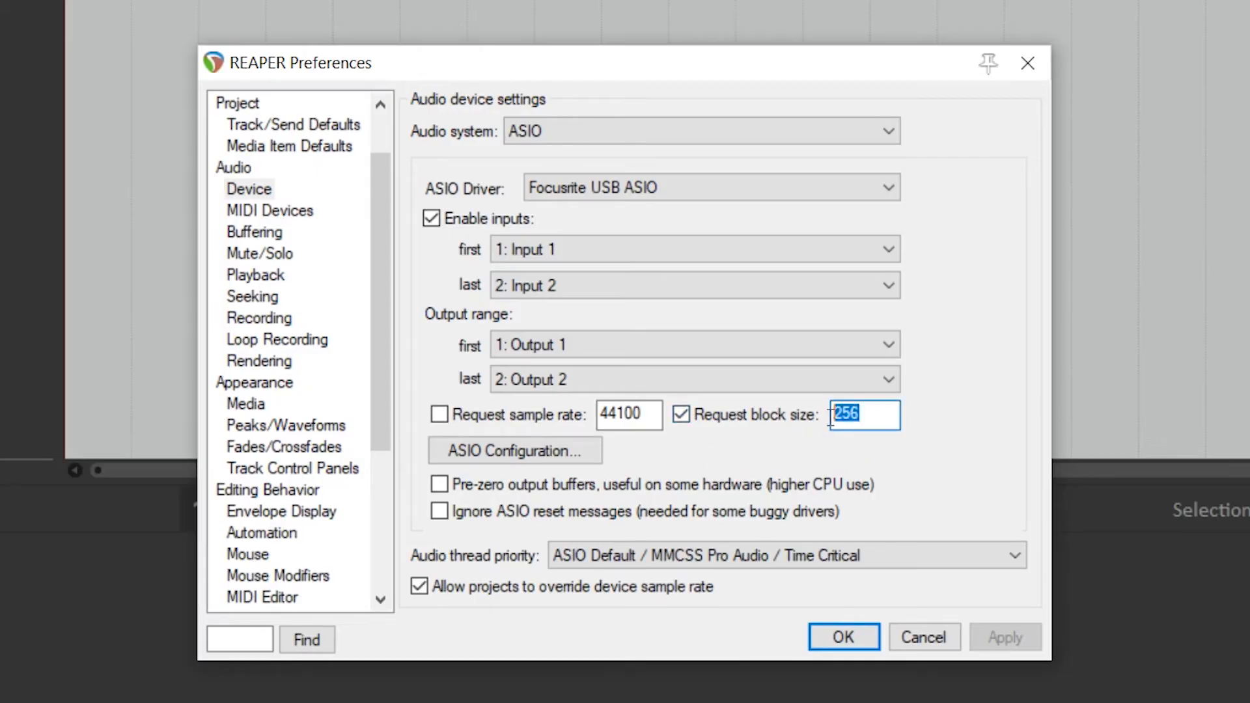
{"action": "type", "text": "512"}
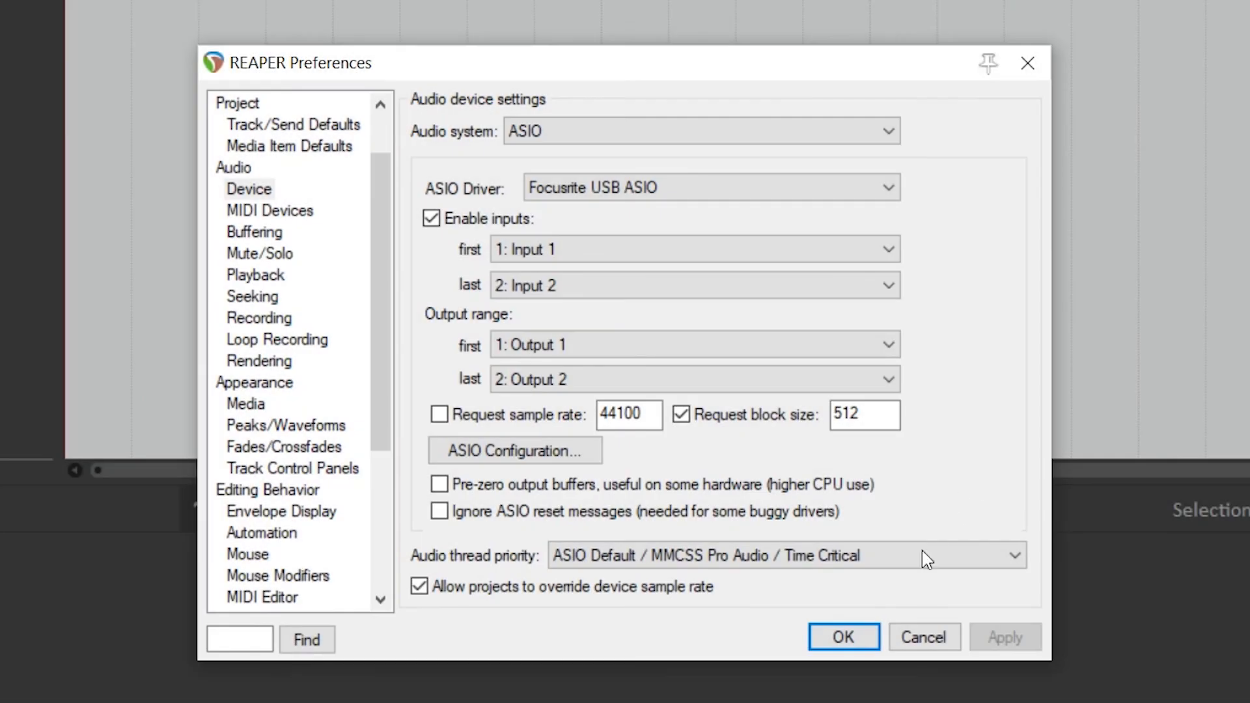
{"action": "left_click", "coordinate": [843, 637]}
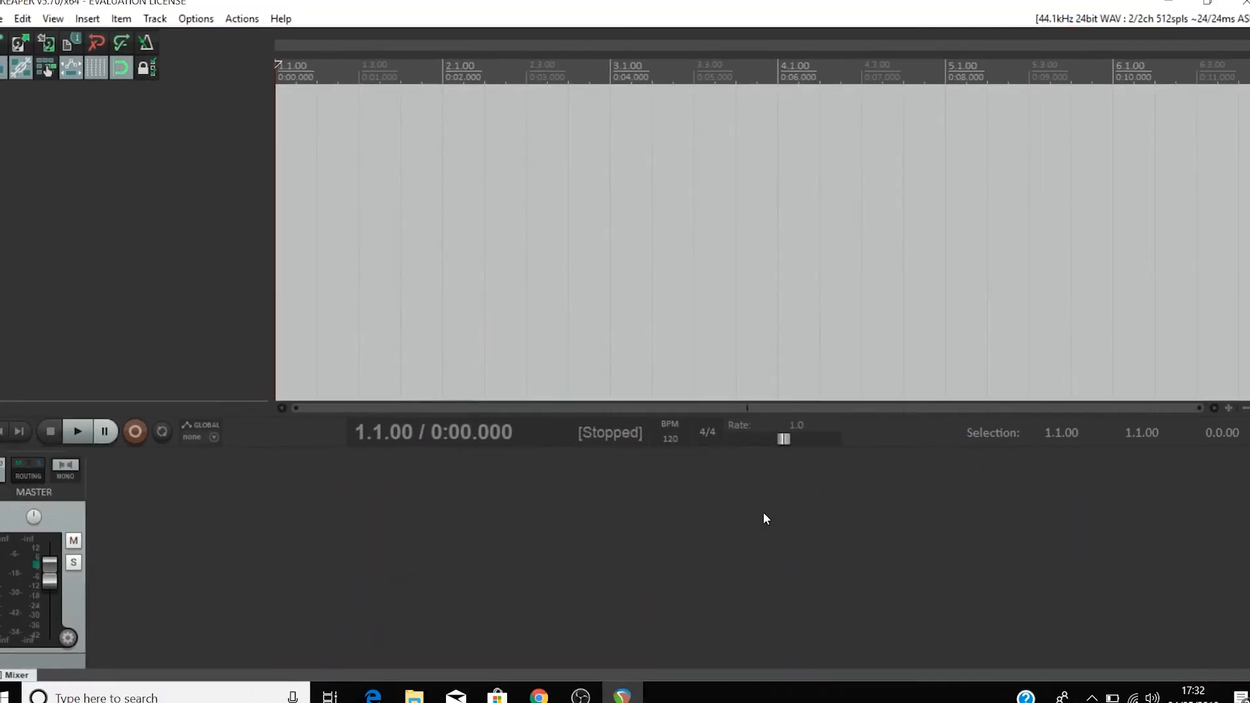